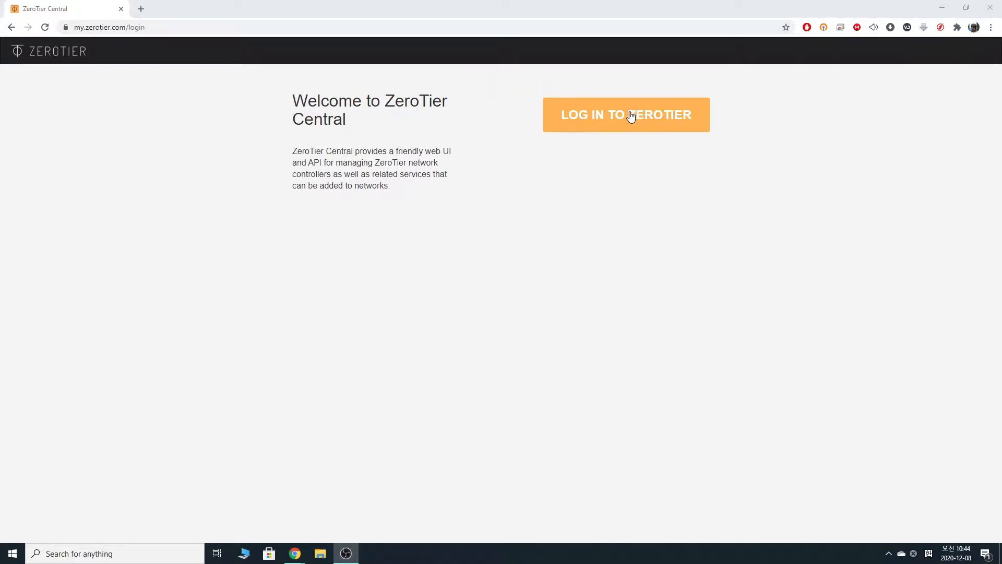
pyautogui.moveTo(475, 90)
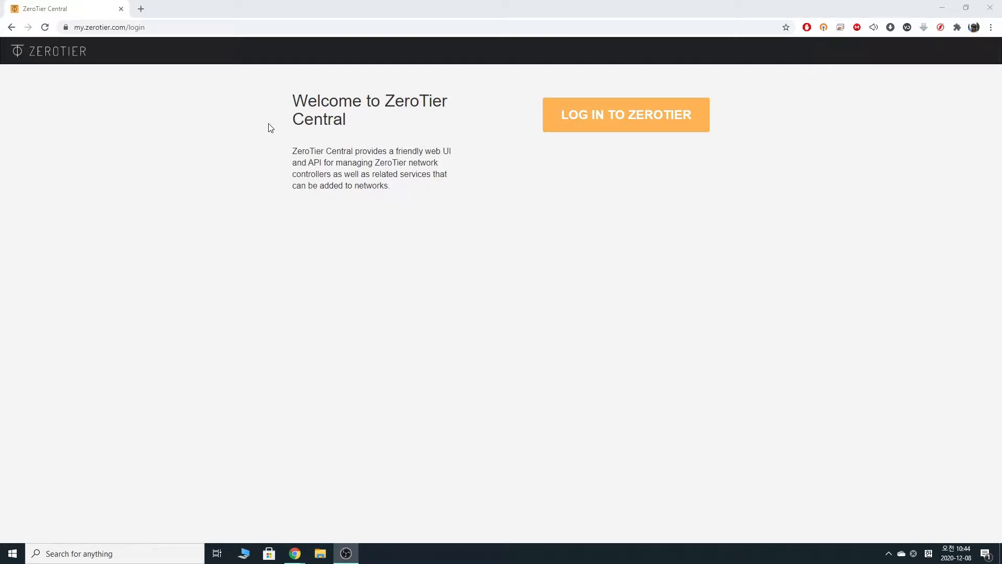
pyautogui.moveTo(589, 116)
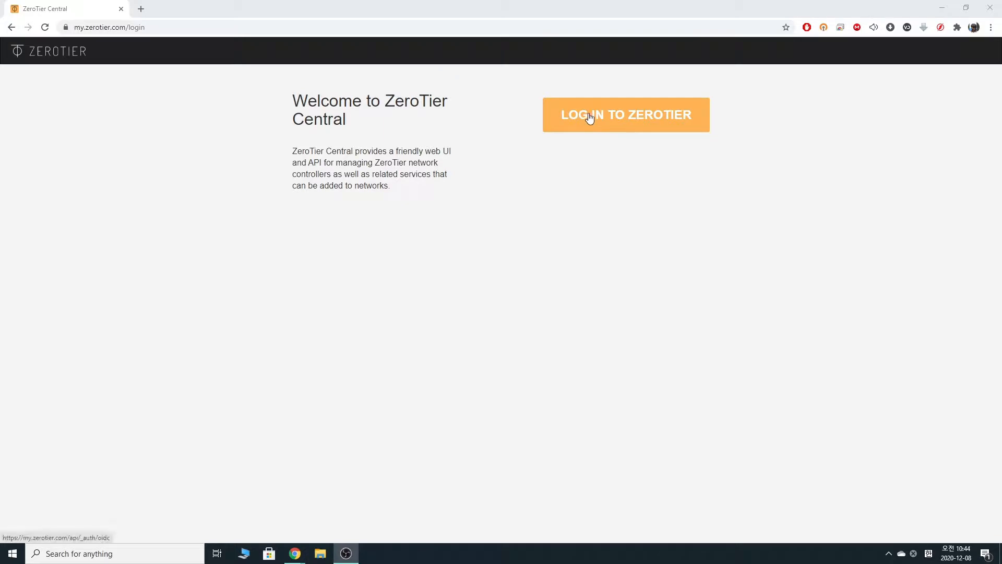
# Log in to ZeroTier Central with Google to reach the dashboard showing Lazy Man
pyautogui.click(626, 114)
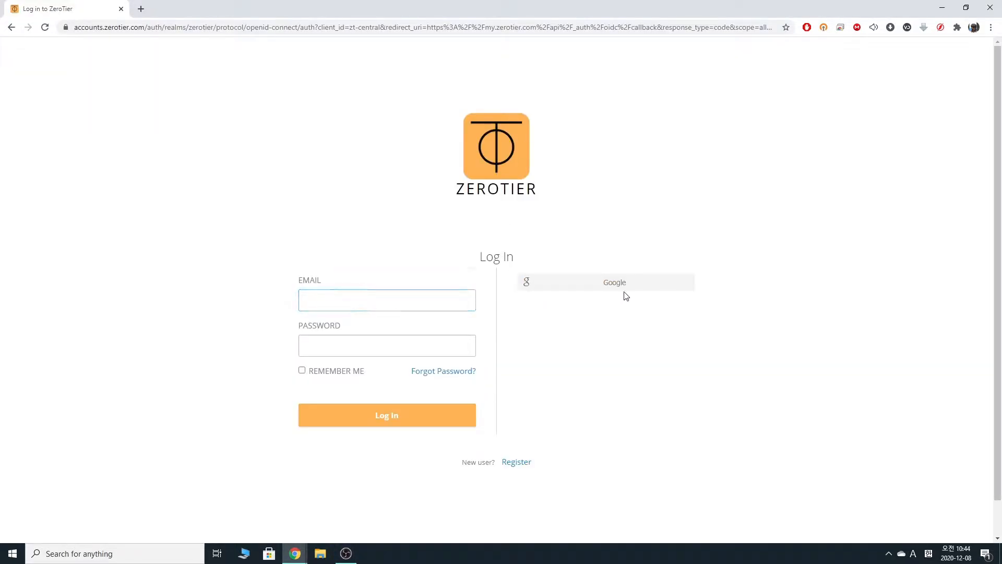
pyautogui.click(605, 281)
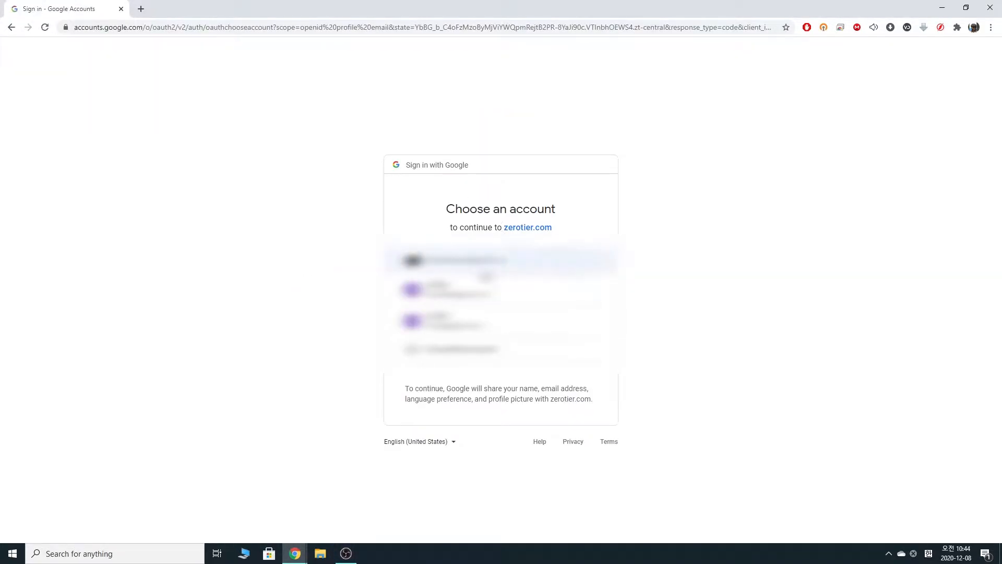
pyautogui.click(464, 260)
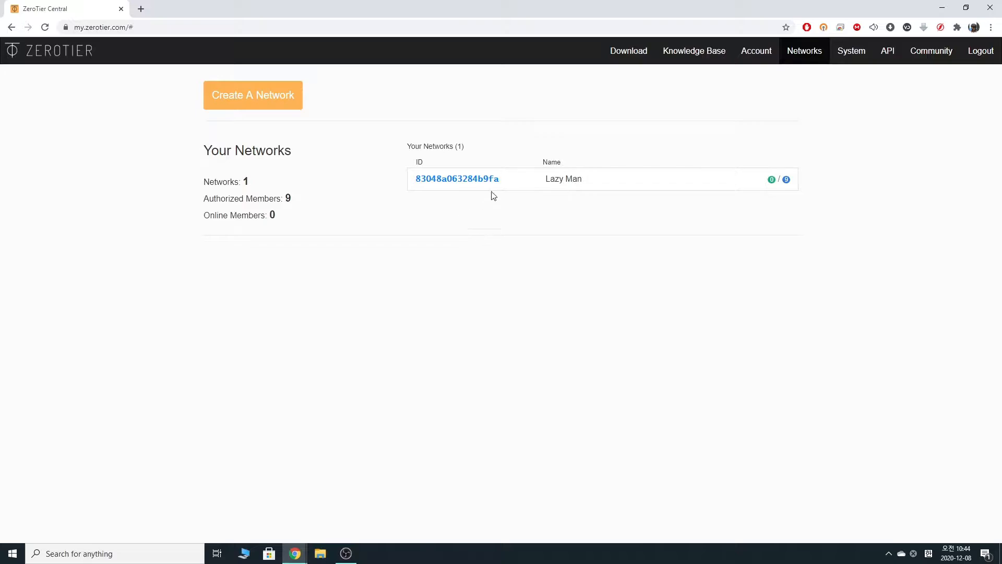
# Open the Account page and review the Basic plan and four API tokens
pyautogui.click(747, 50)
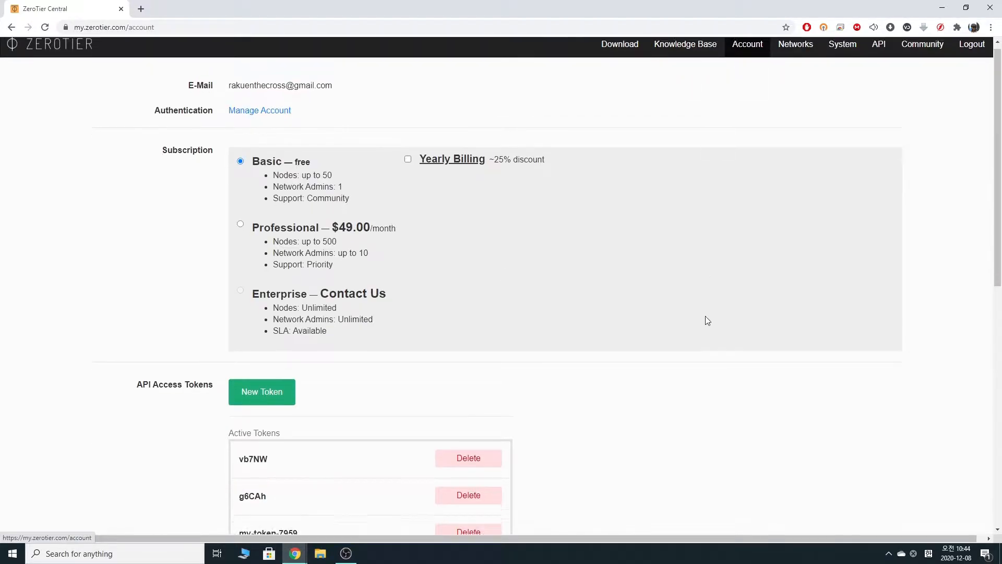
pyautogui.scroll(-3)
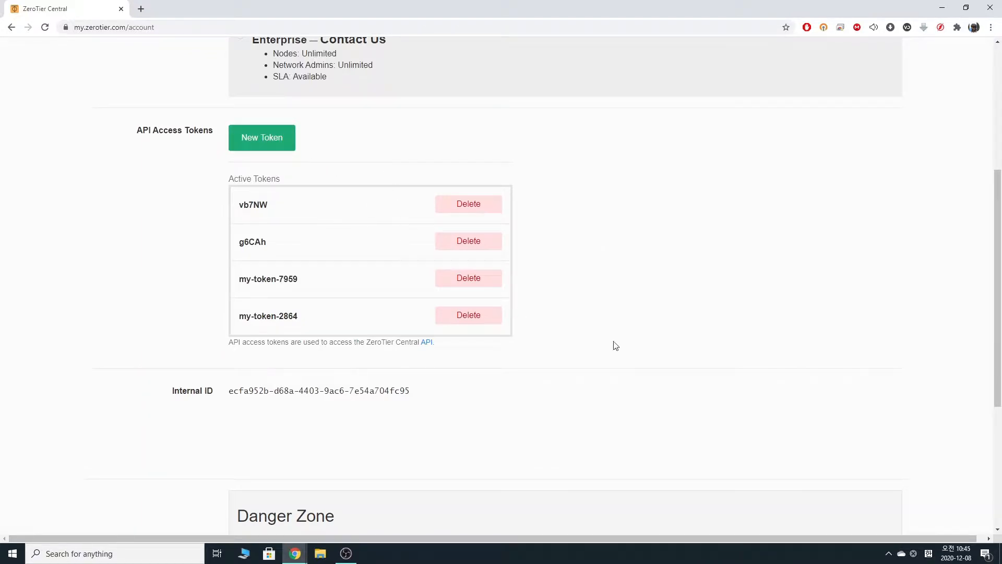
pyautogui.moveTo(276, 202)
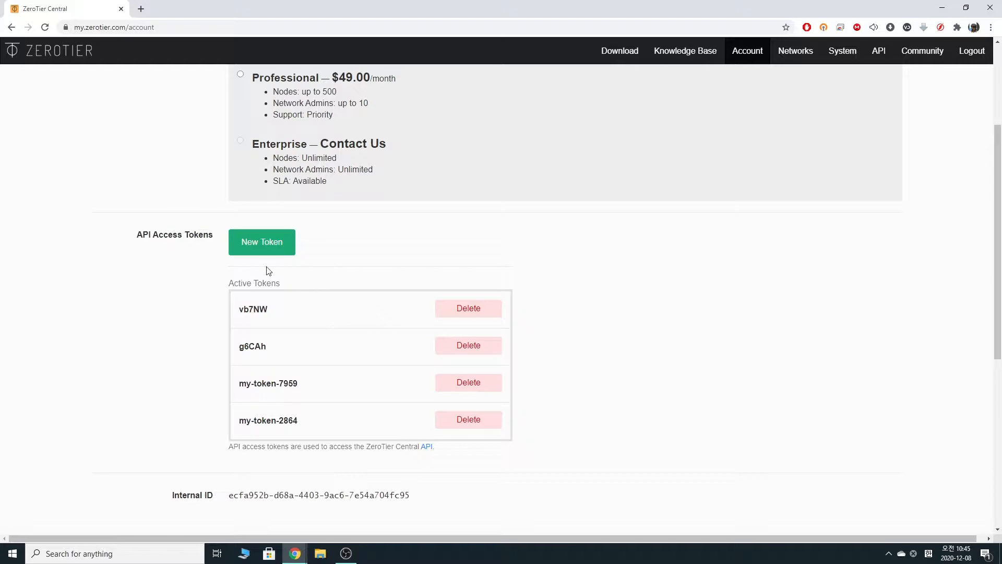
pyautogui.scroll(3)
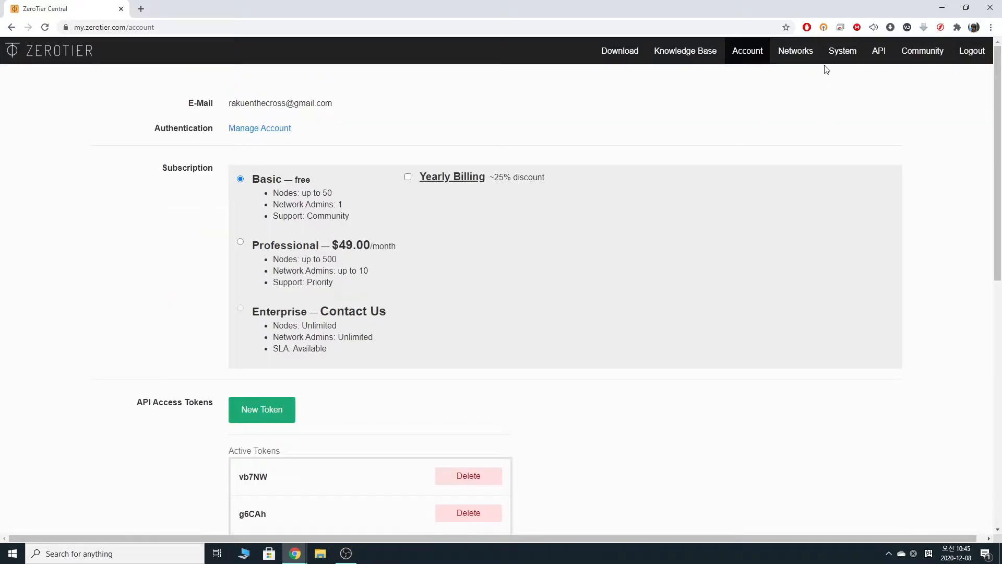
# Create the private network amazing_henry from Networks and open its settings
pyautogui.click(796, 50)
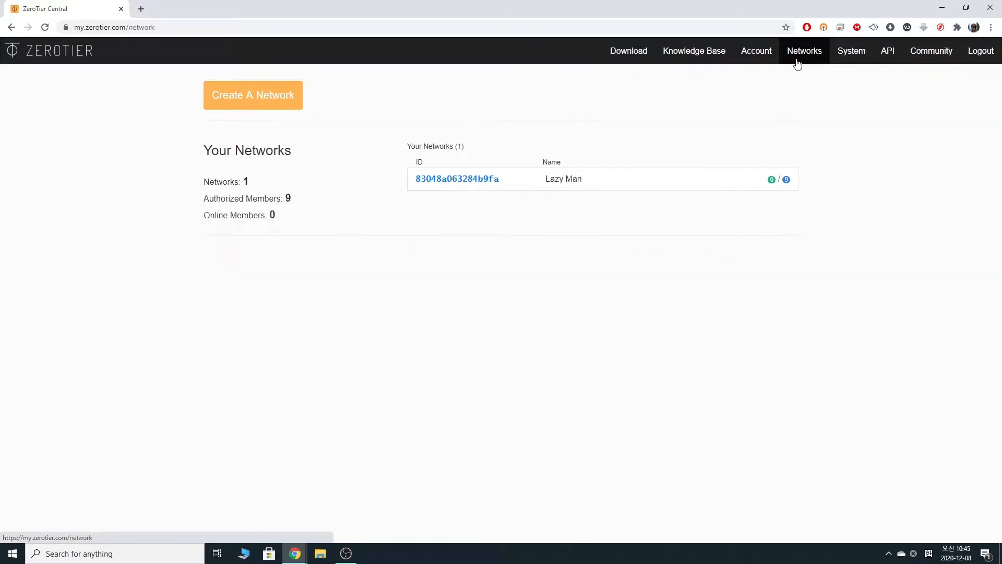
pyautogui.moveTo(818, 69)
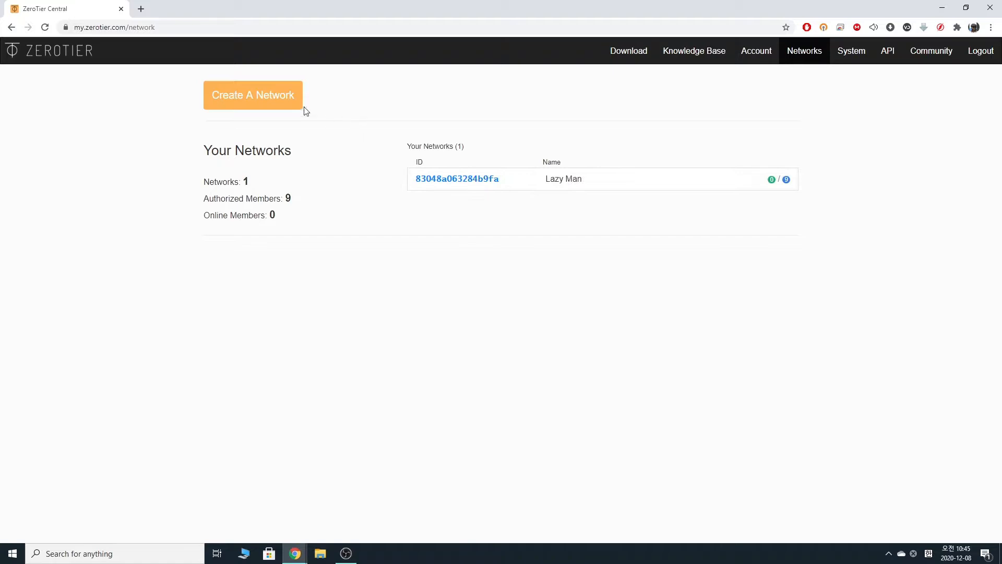
pyautogui.click(253, 95)
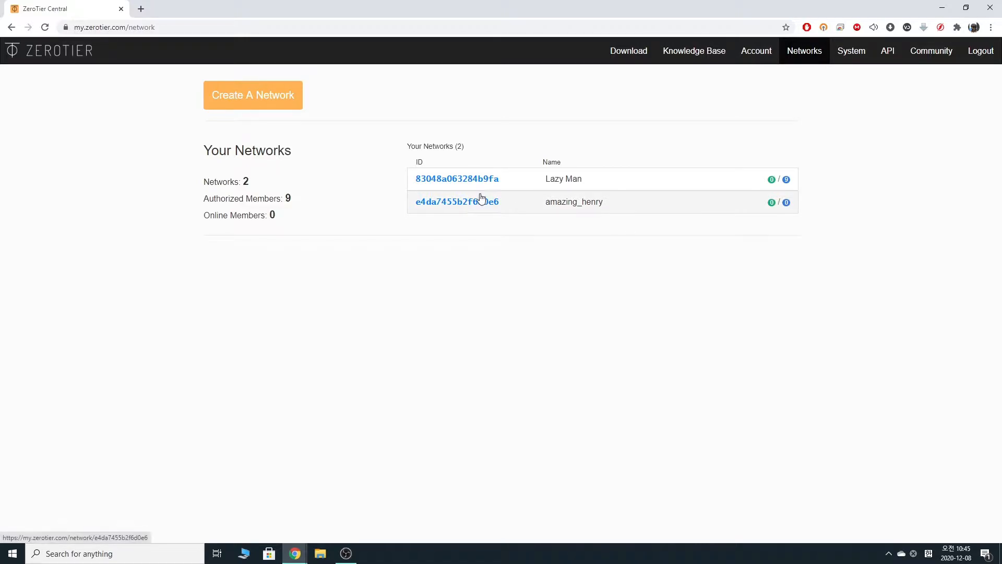
pyautogui.click(456, 201)
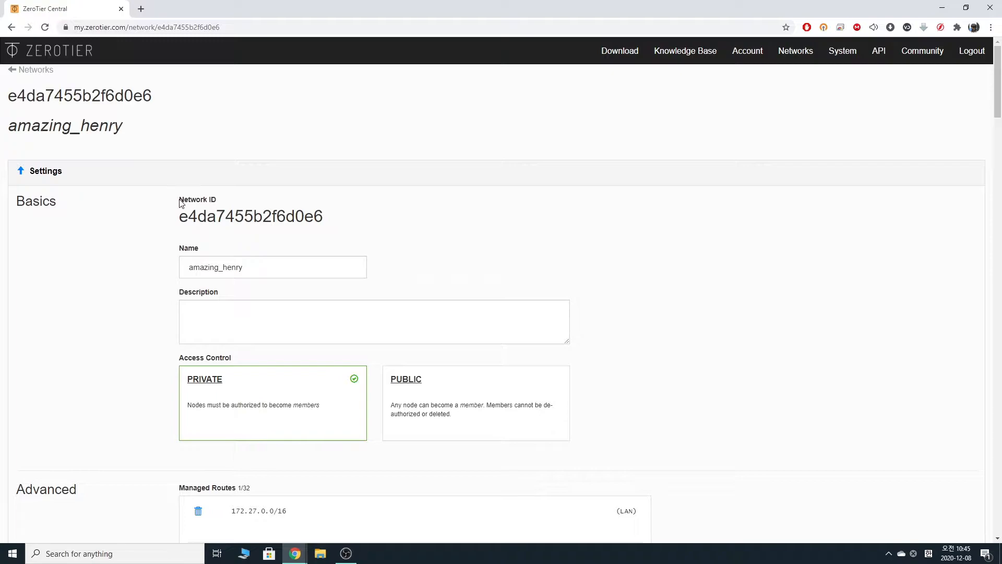
pyautogui.moveTo(172, 220)
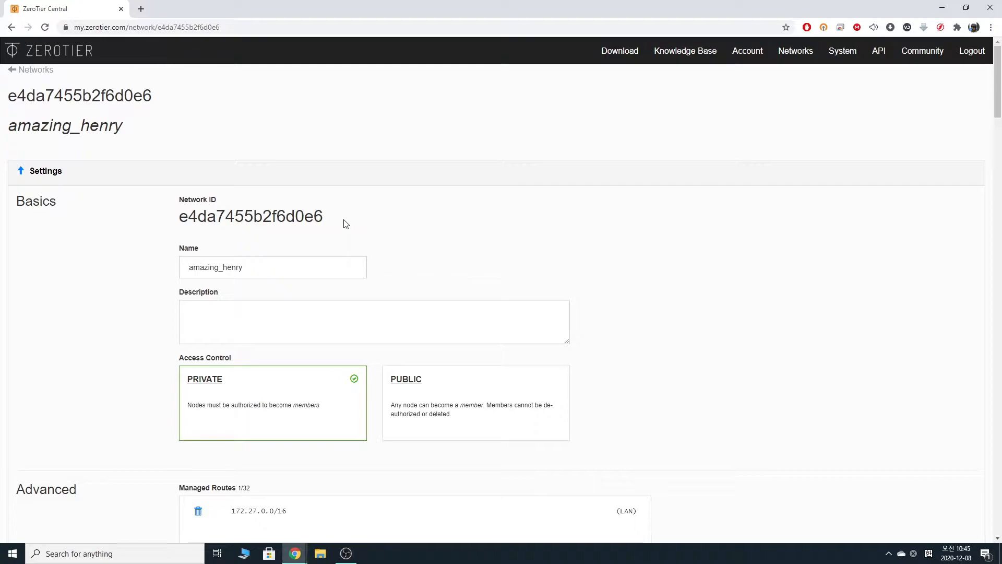
pyautogui.moveTo(324, 207)
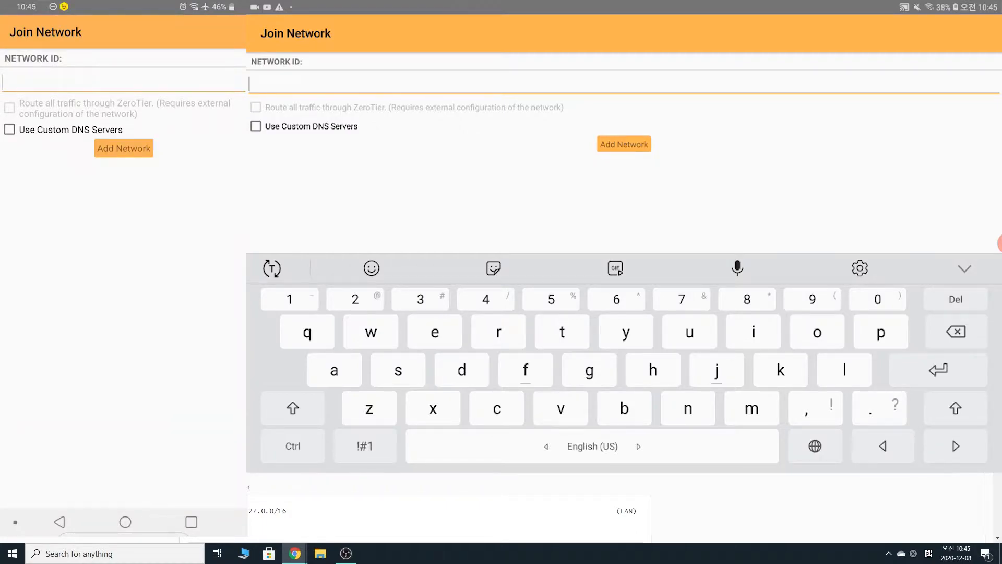
# Return to the joined-networks list and bring up the Join Network form
pyautogui.click(623, 144)
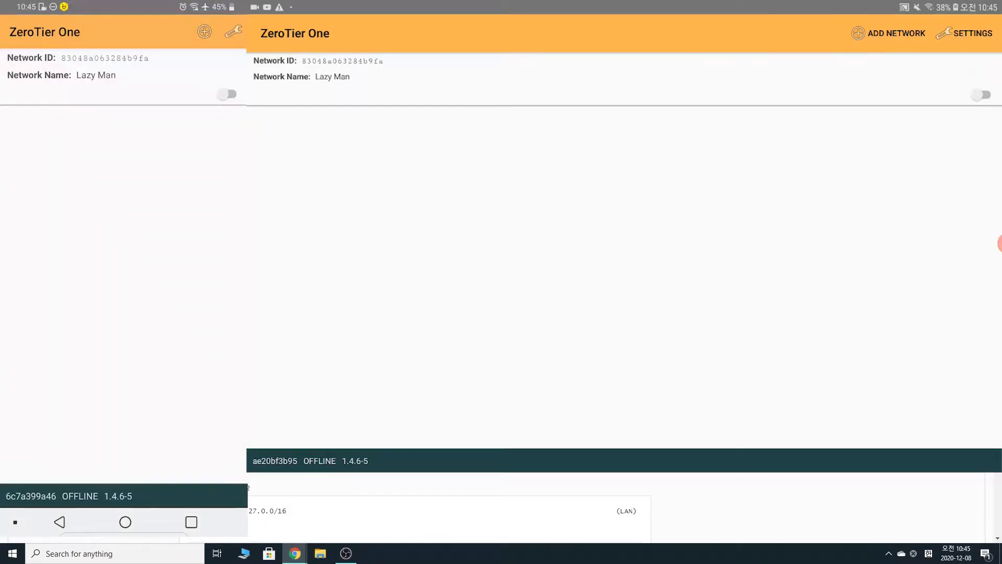
pyautogui.click(890, 33)
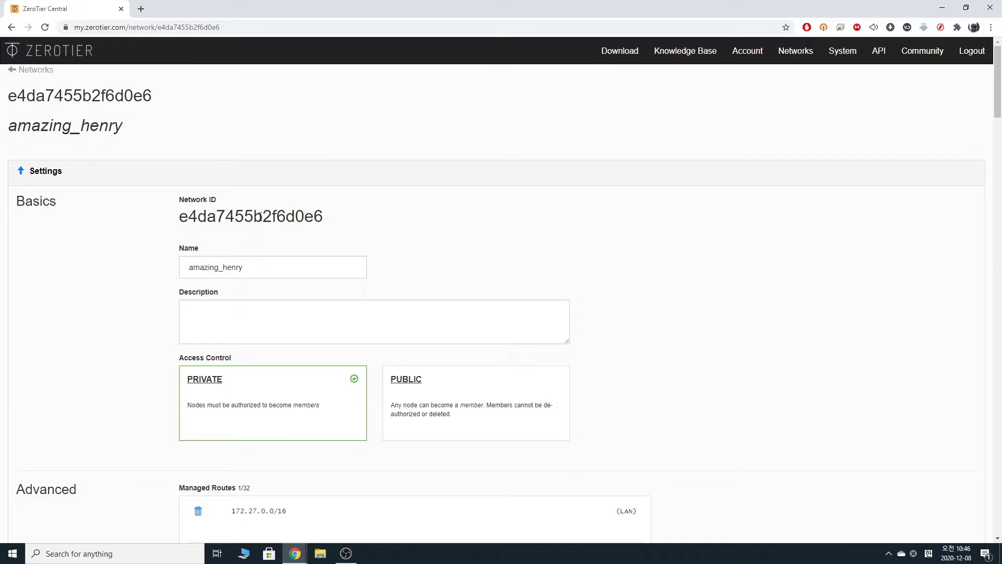
pyautogui.moveTo(171, 218)
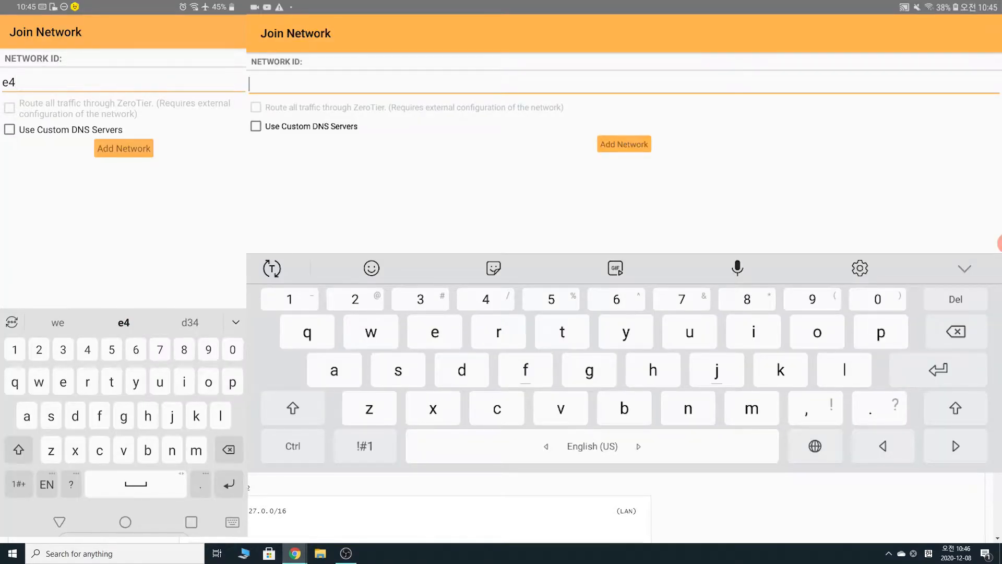
pyautogui.write('da')
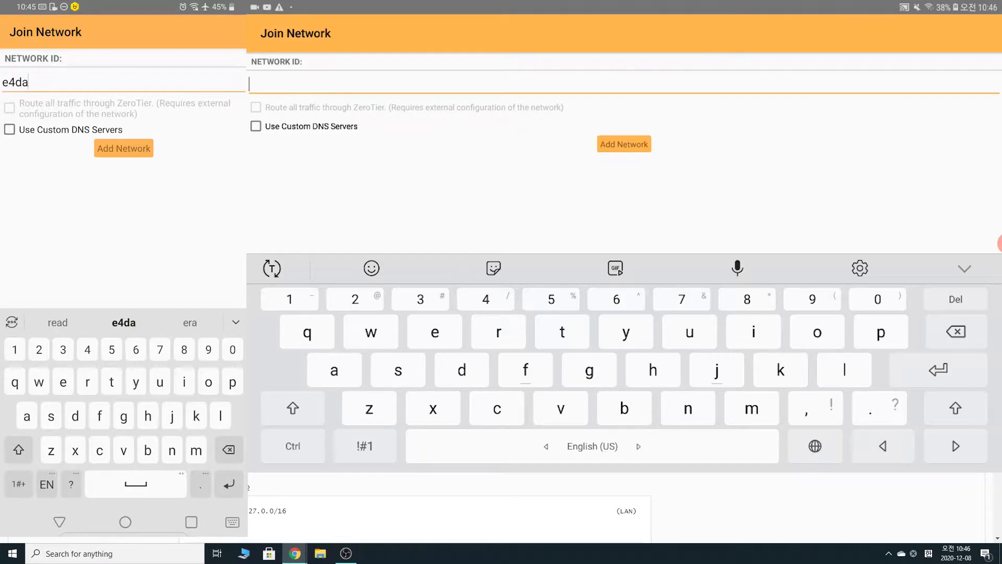
pyautogui.write('74')
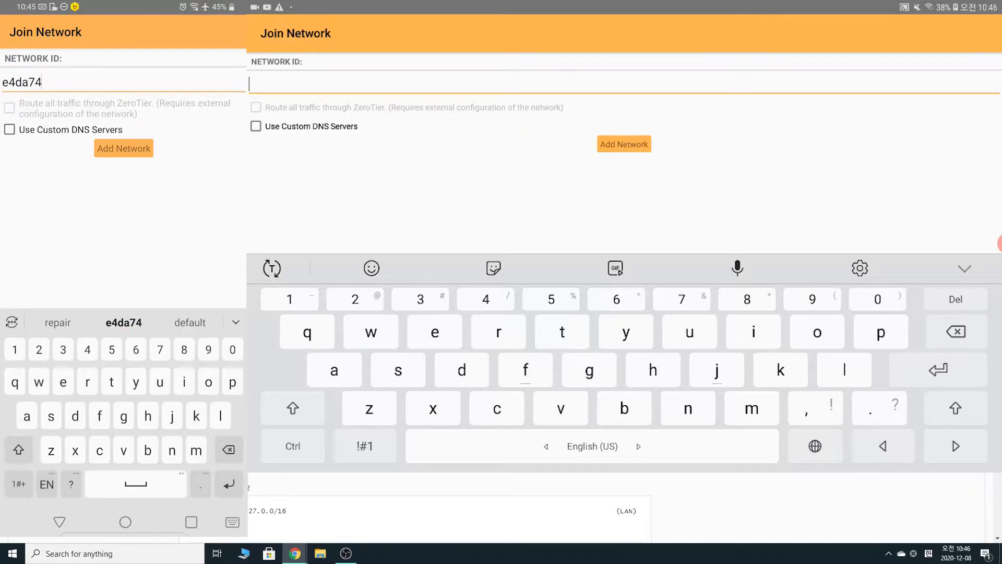
pyautogui.write('55b')
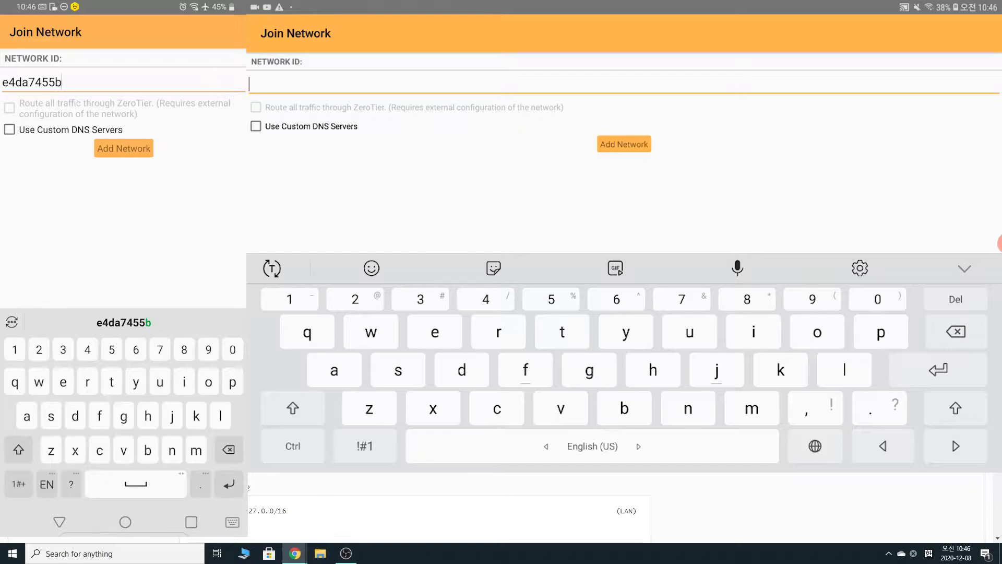
pyautogui.write('2f6d0e6')
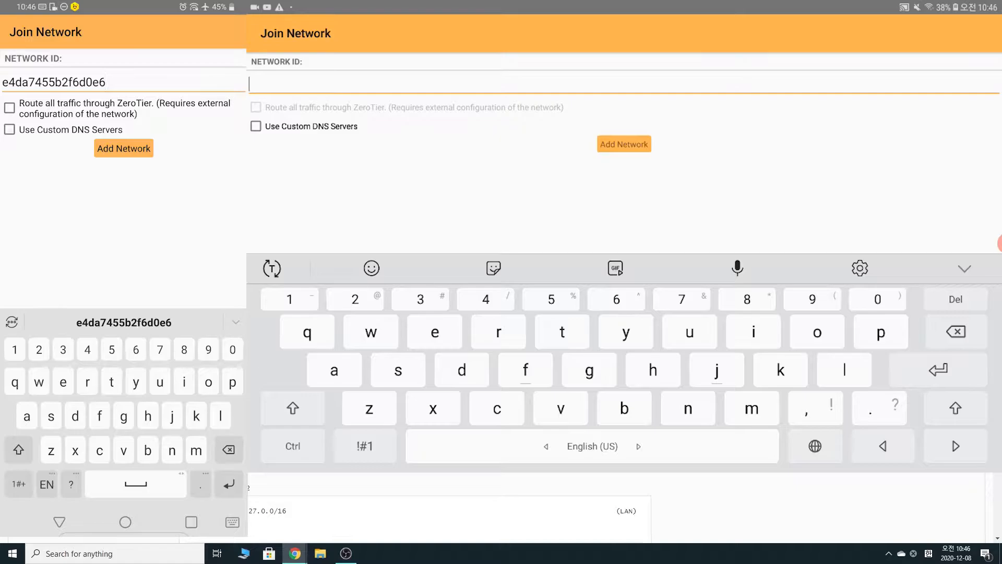
pyautogui.write('e4da7455')
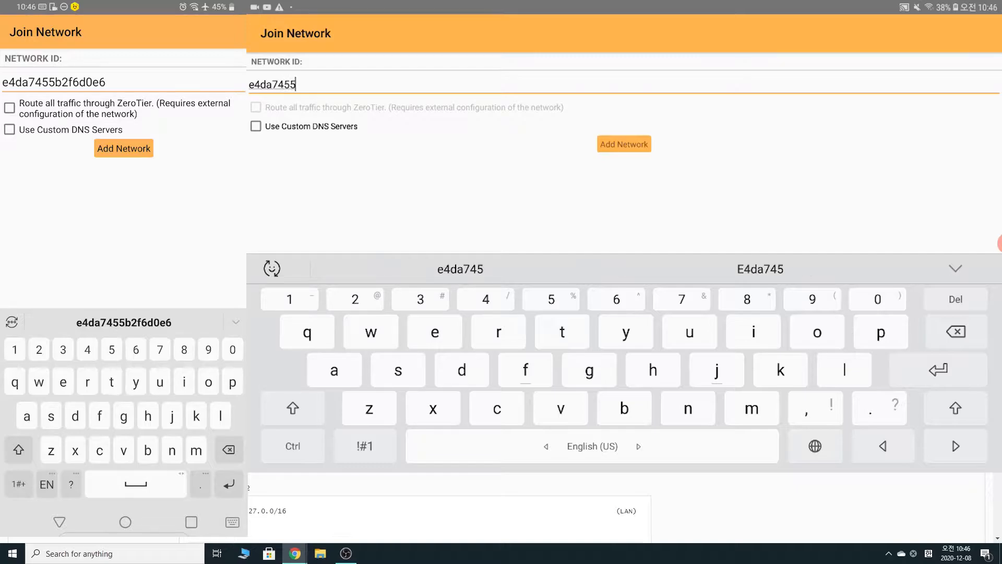
pyautogui.write('b2')
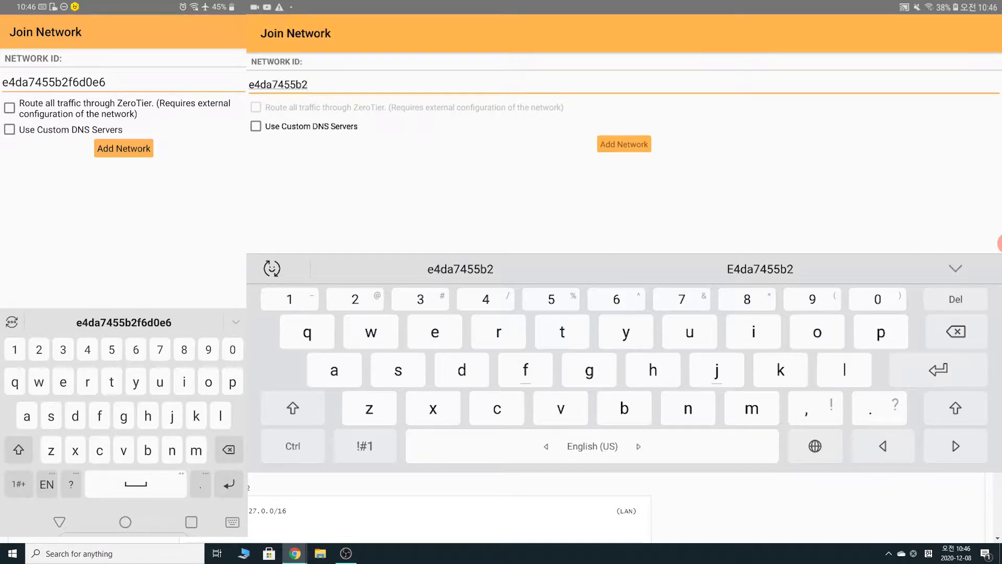
pyautogui.write('f6')
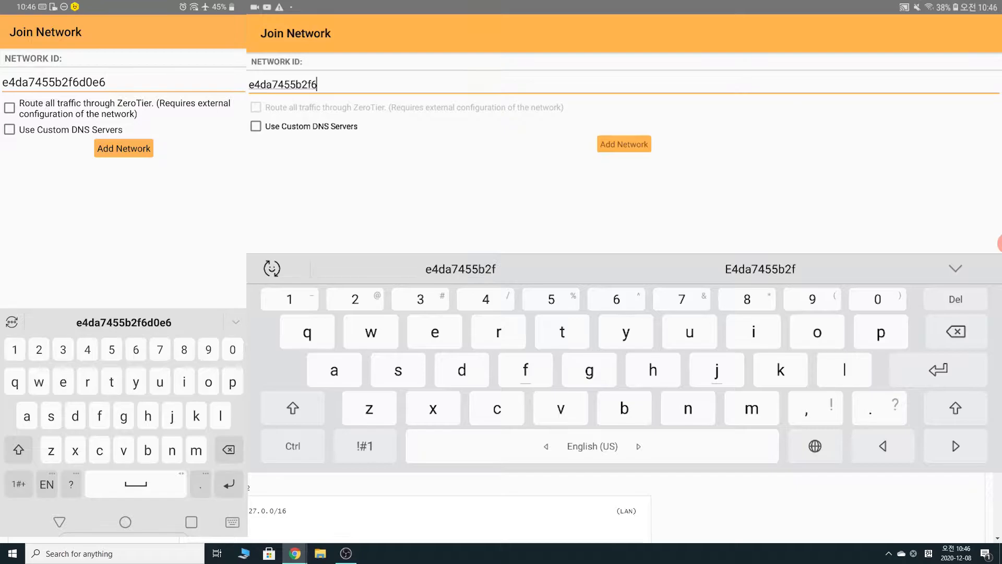
pyautogui.write('d0')
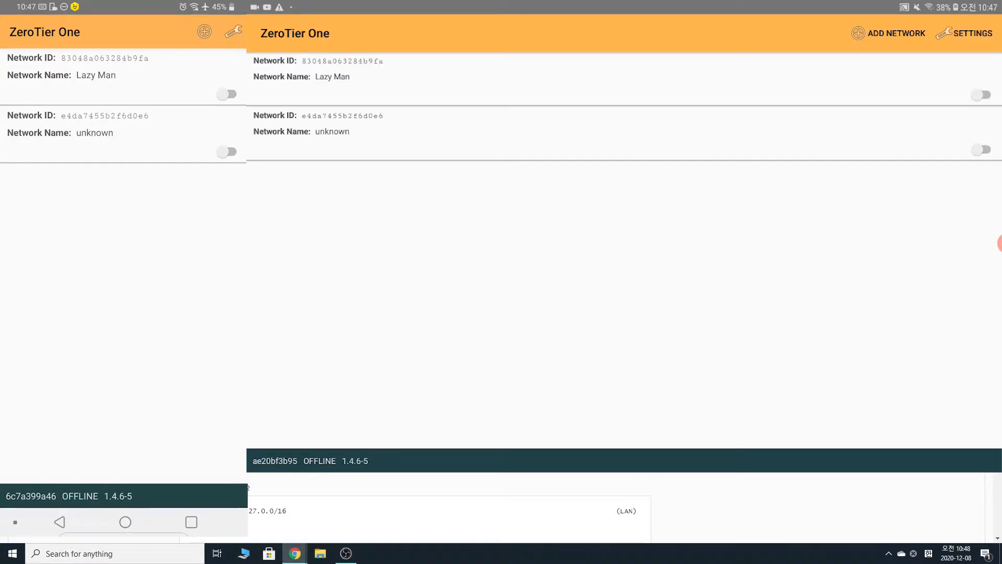
# Switch on network e4da7455b2f6d0e6 on each of the two devices
pyautogui.click(352, 123)
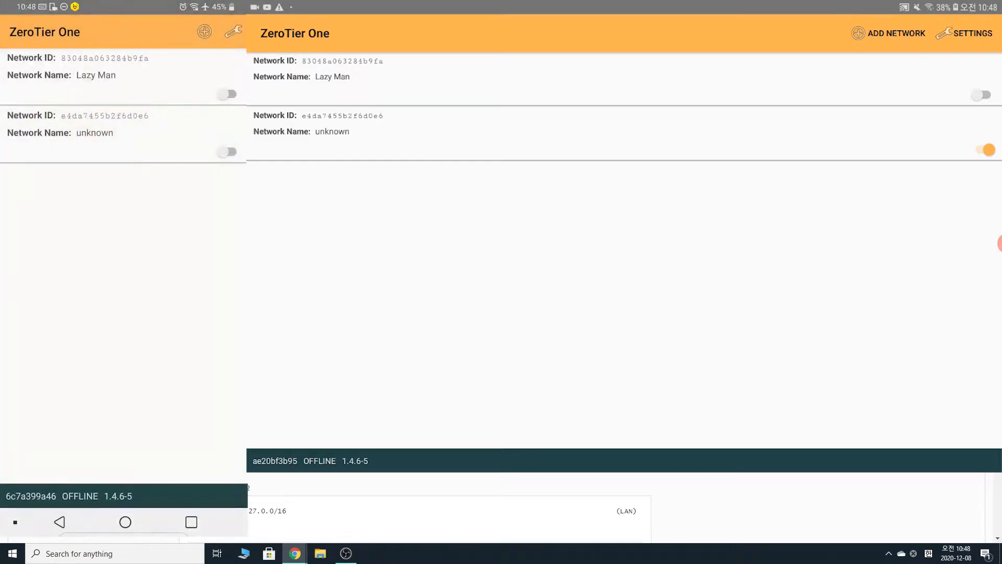
pyautogui.click(226, 151)
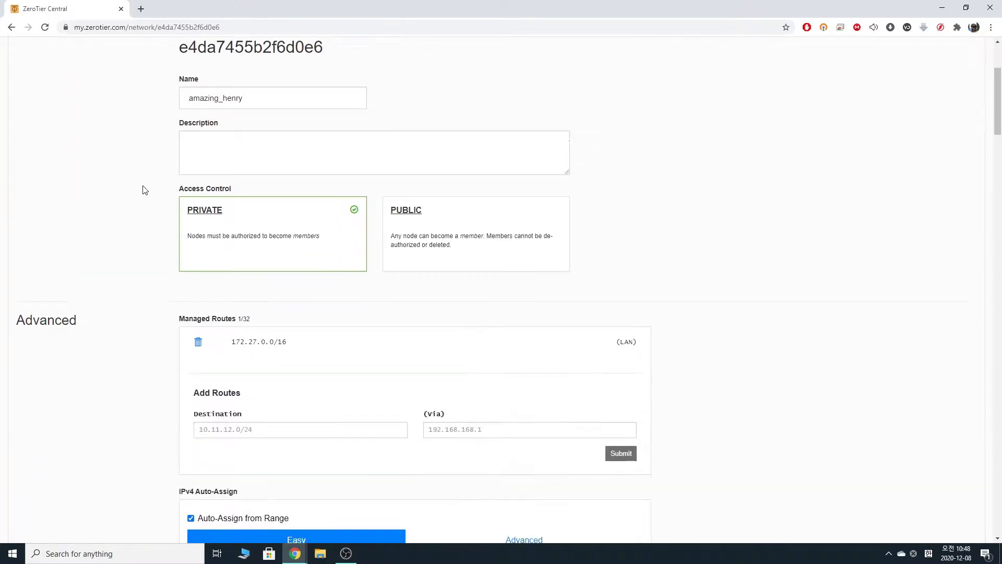
# Scroll to Members and tick Auth? for member 6c7a399a46
pyautogui.scroll(-3)
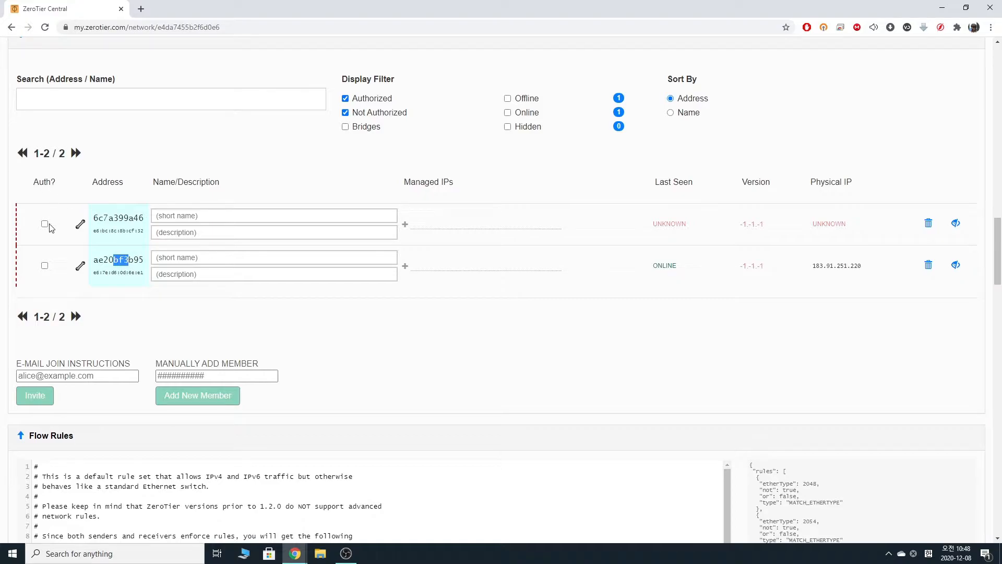
pyautogui.click(44, 224)
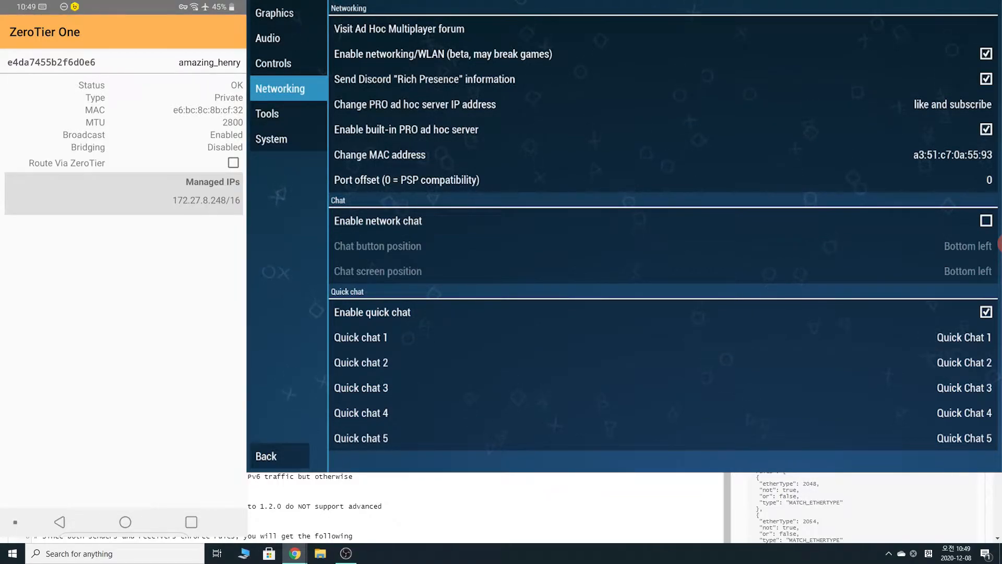
pyautogui.moveTo(415, 105)
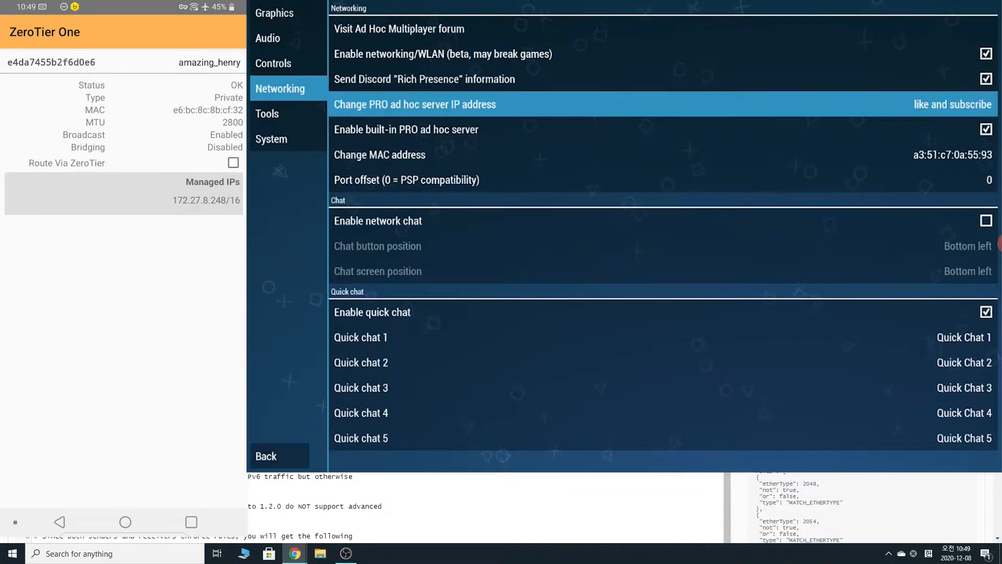
# Open the Change PRO ad hoc server IP address prompt in Networking settings
pyautogui.click(415, 105)
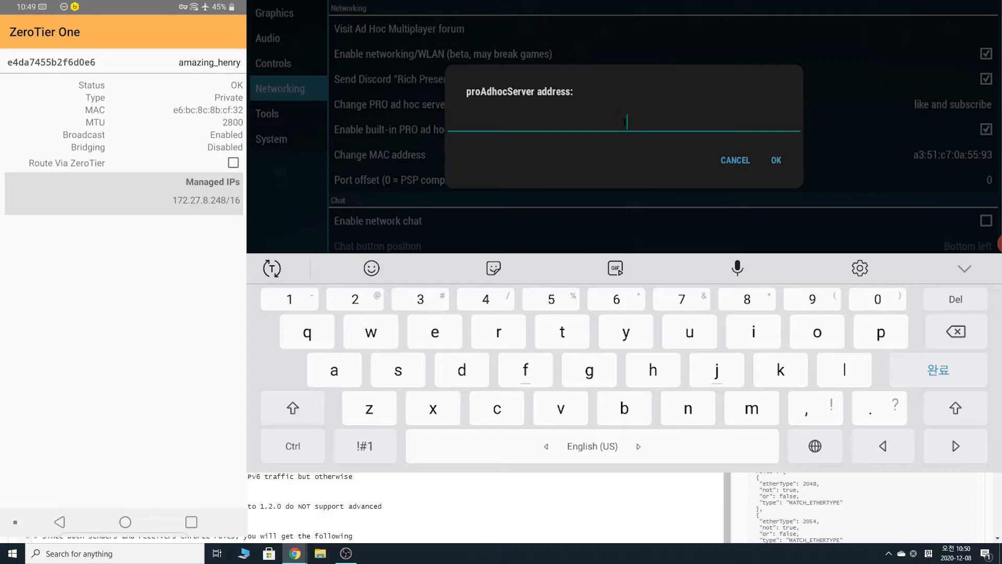
# On the tablet, enter server address 172.27.8.248 and set port offset to 5000
pyautogui.write('172.27.8.248')
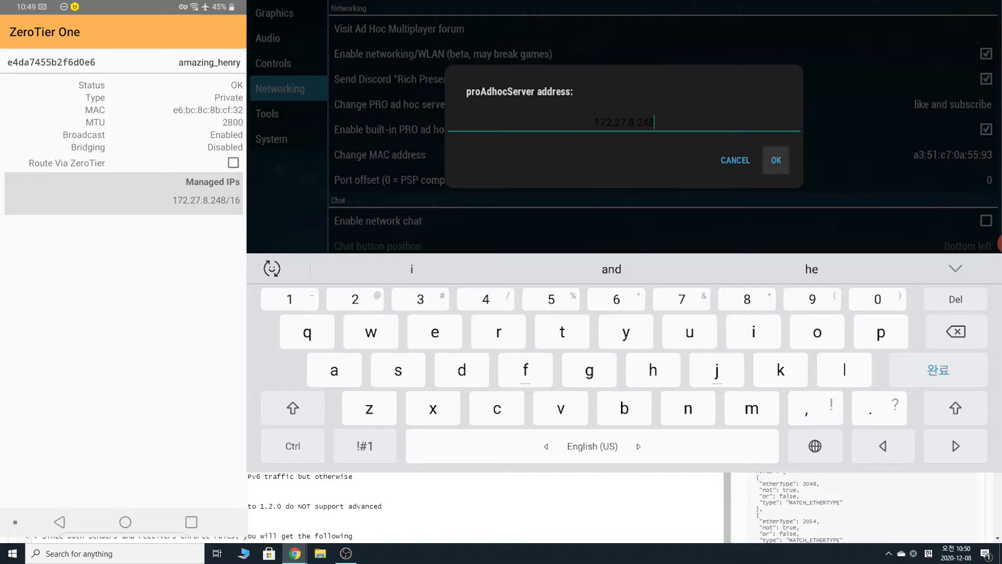
pyautogui.click(775, 160)
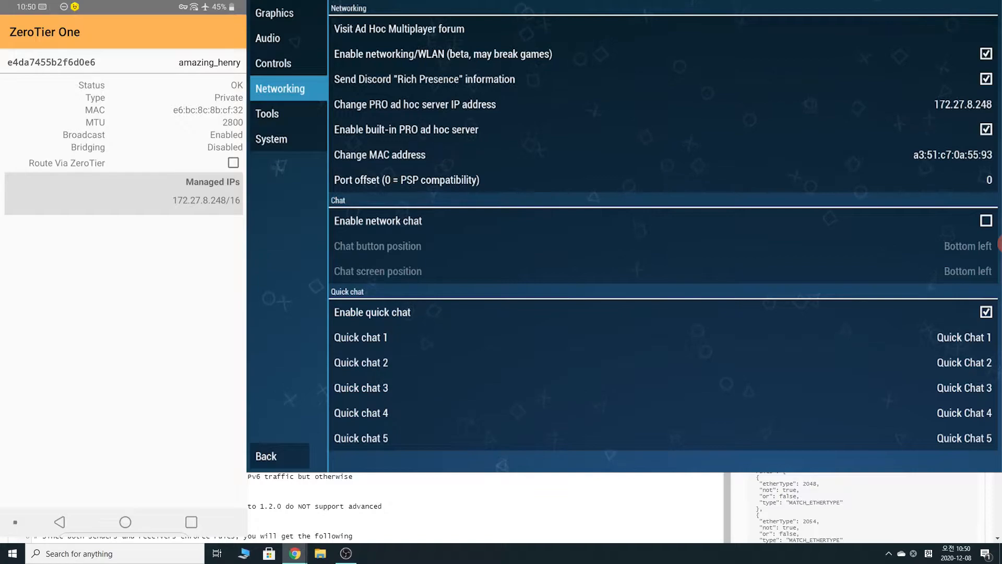
pyautogui.click(407, 180)
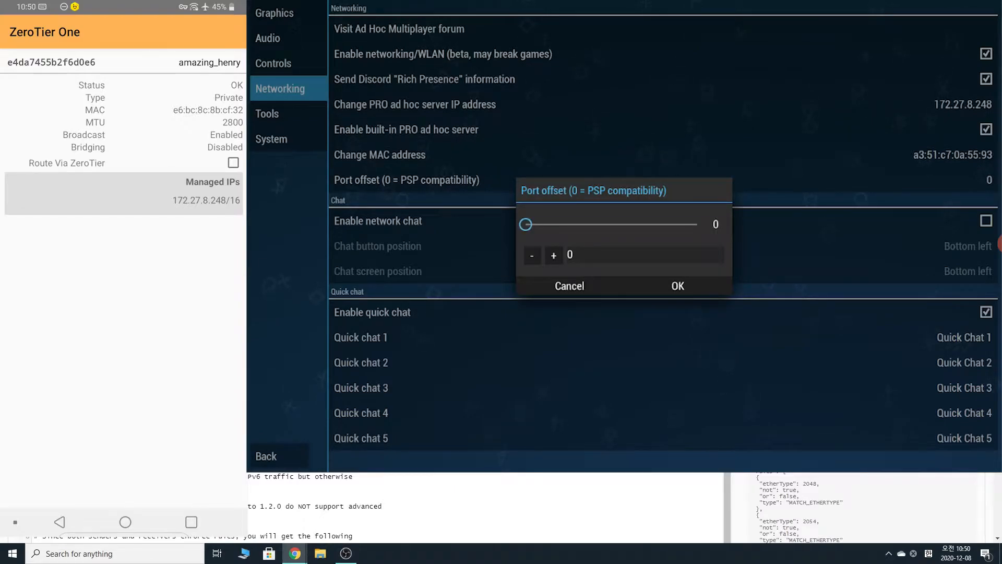
pyautogui.moveTo(526, 224); pyautogui.dragTo(540, 224)
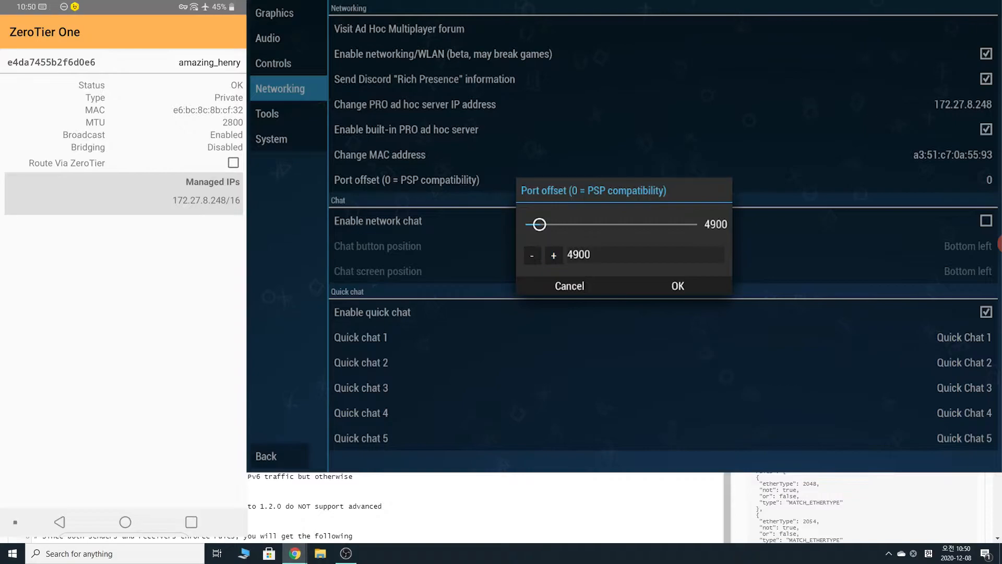
pyautogui.click(677, 286)
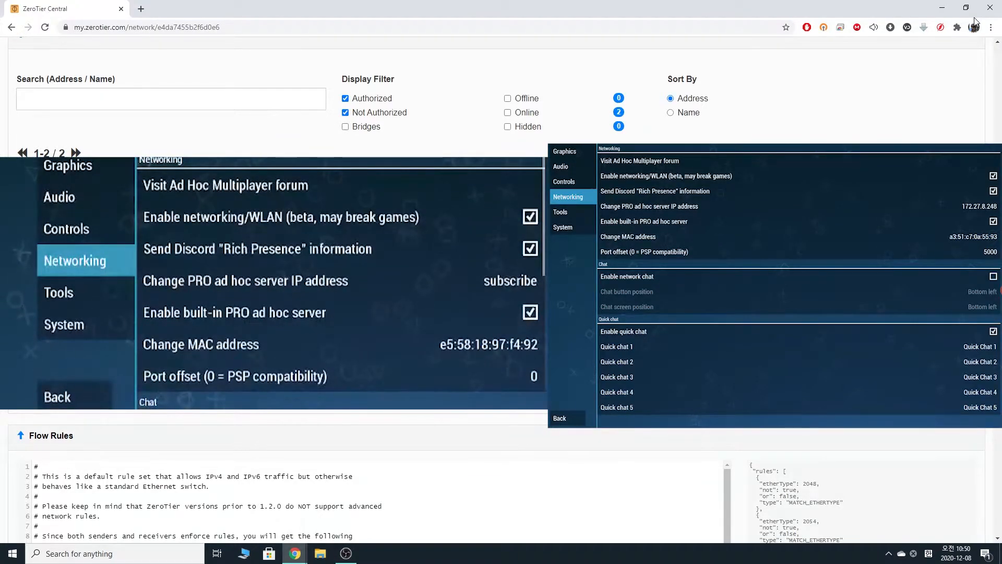
# On the other device, enter server 172.27.8.248 and slide port offset to 5000
pyautogui.click(245, 280)
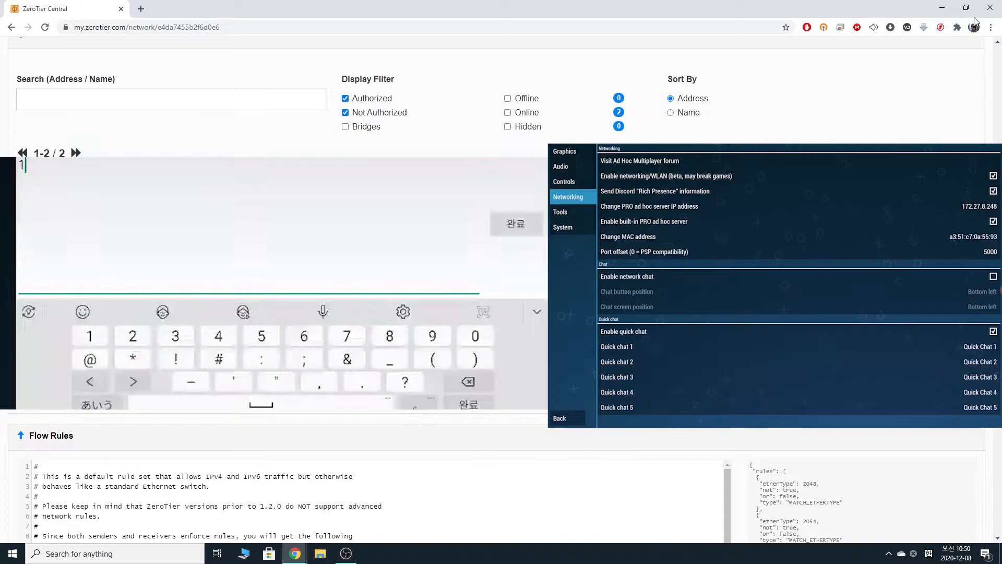
pyautogui.write('72.')
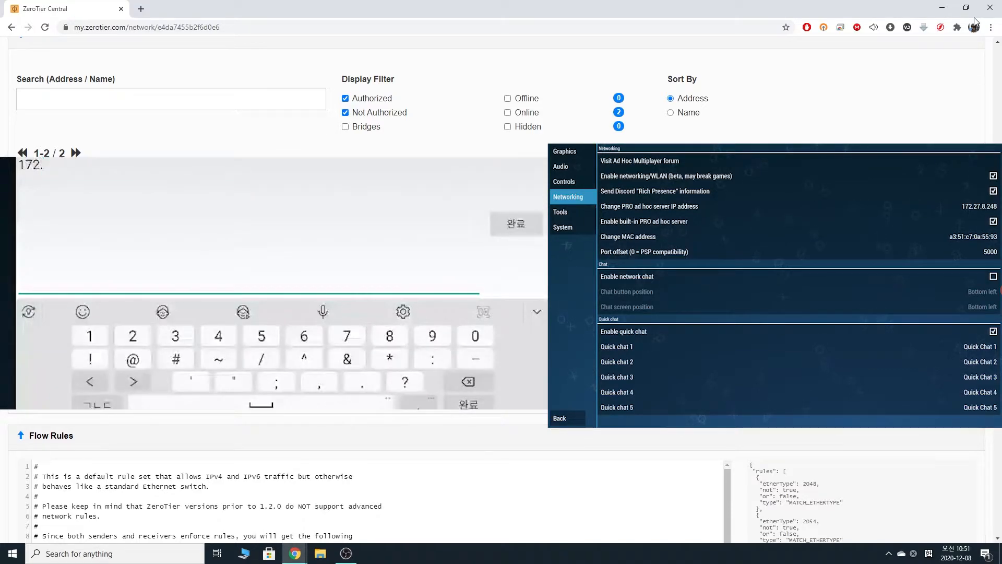
pyautogui.write('27')
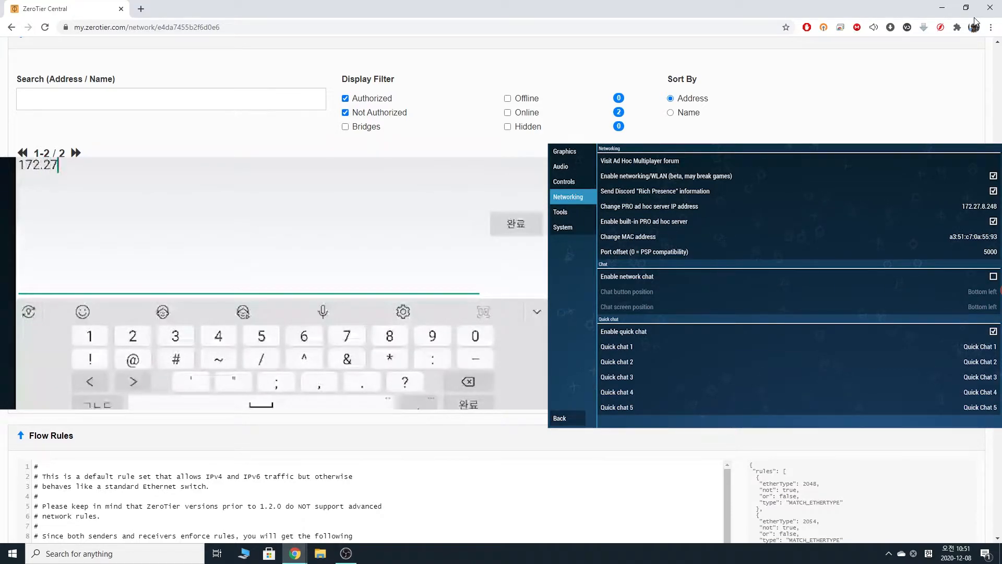
pyautogui.write('8')
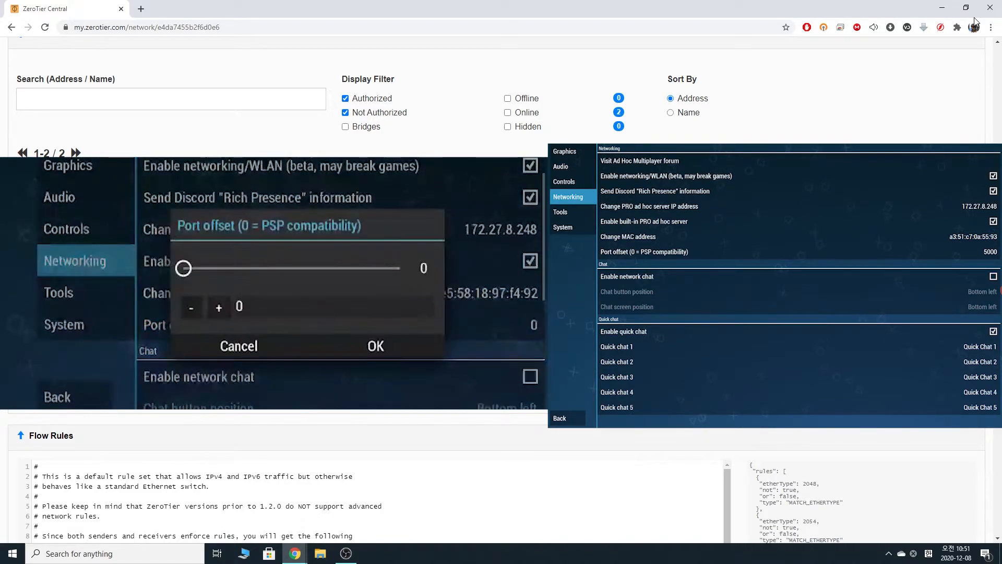
pyautogui.moveTo(183, 267); pyautogui.dragTo(213, 268)
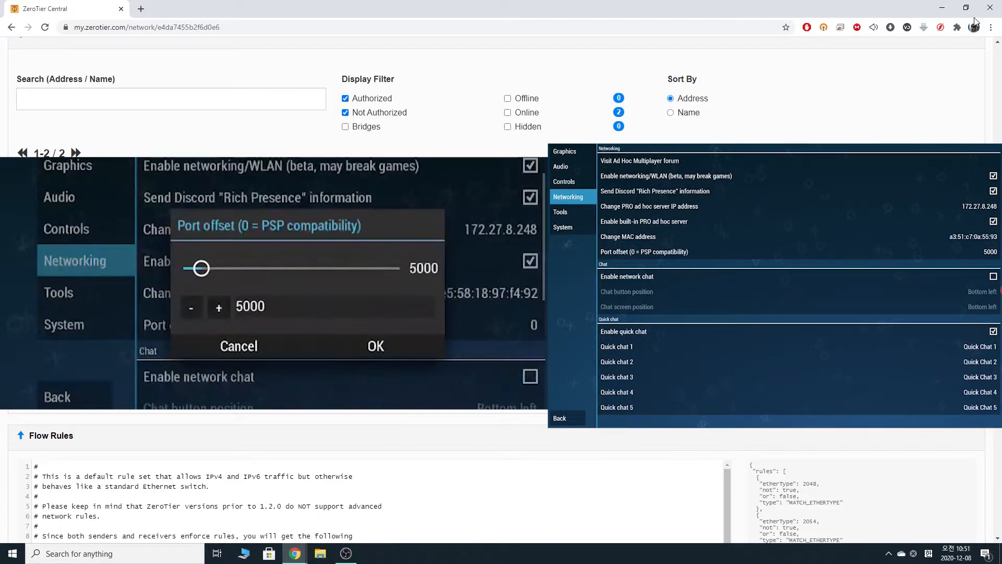
pyautogui.click(64, 324)
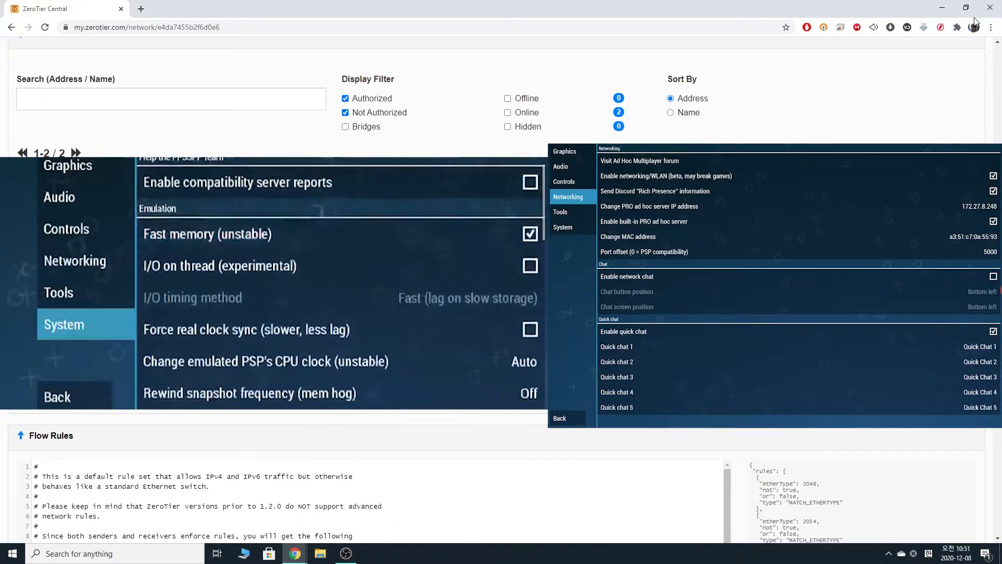
# Scroll down through the second device's PPSSPP System settings
pyautogui.scroll(-3)
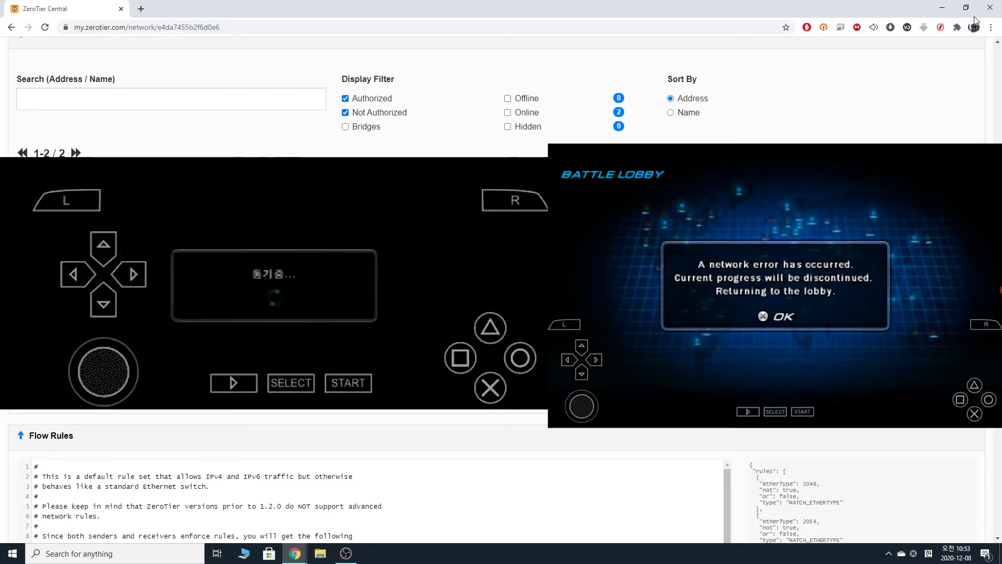
# Dismiss the network error with OK to return to the battle lobby's opponent selection
pyautogui.click(781, 316)
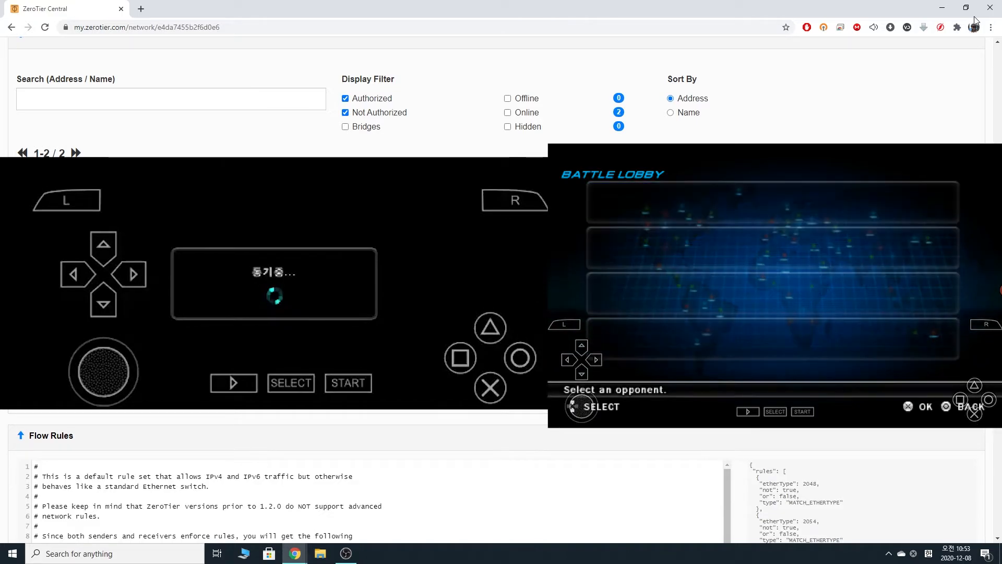